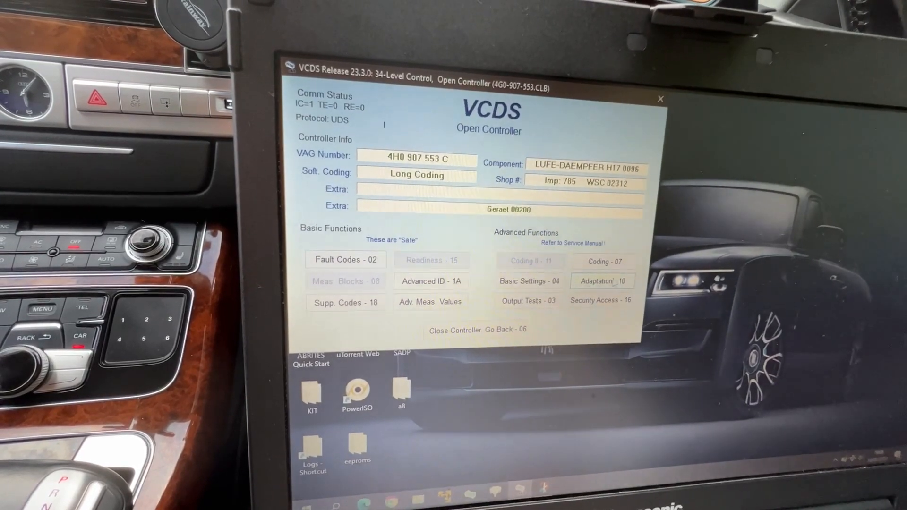
# Bring up the level control adaptations, showing left front body height at 426 mm.
pyautogui.click(602, 282)
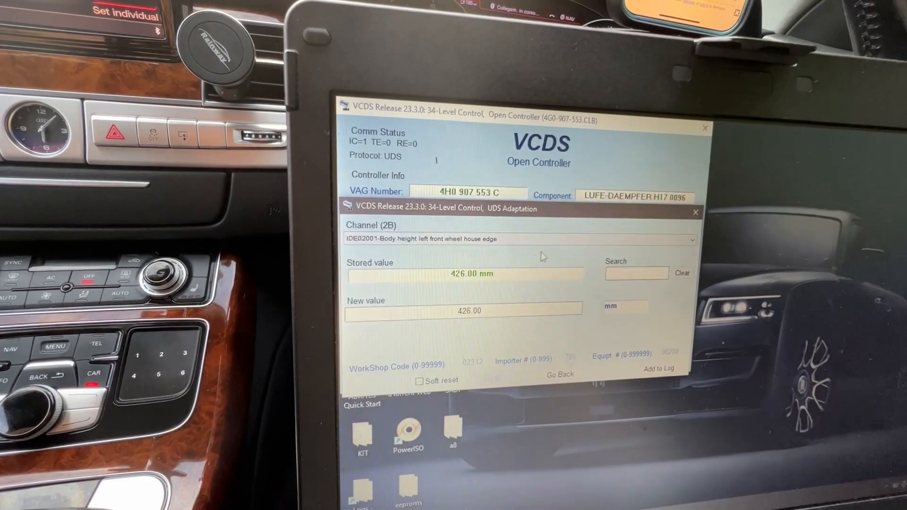
# Select channel IDE02003, left rear wheel house body height, stored at 427 mm.
pyautogui.click(693, 239)
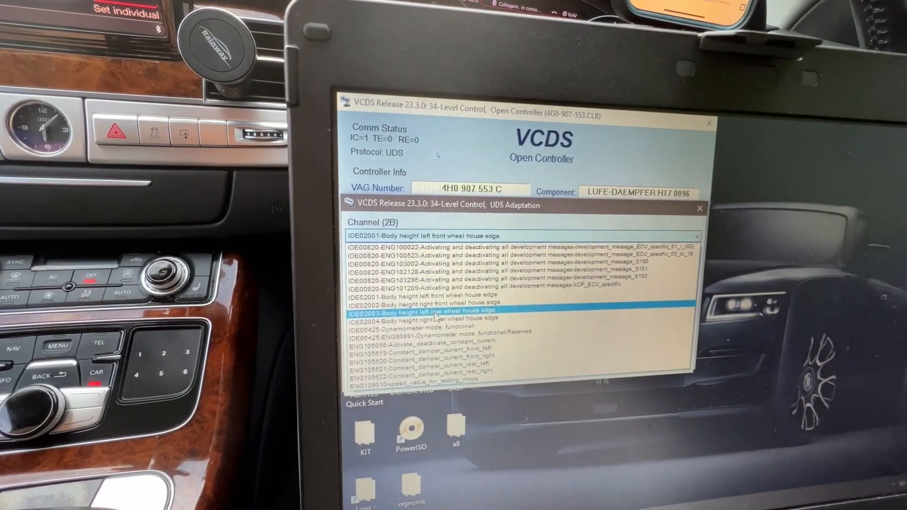
pyautogui.click(425, 311)
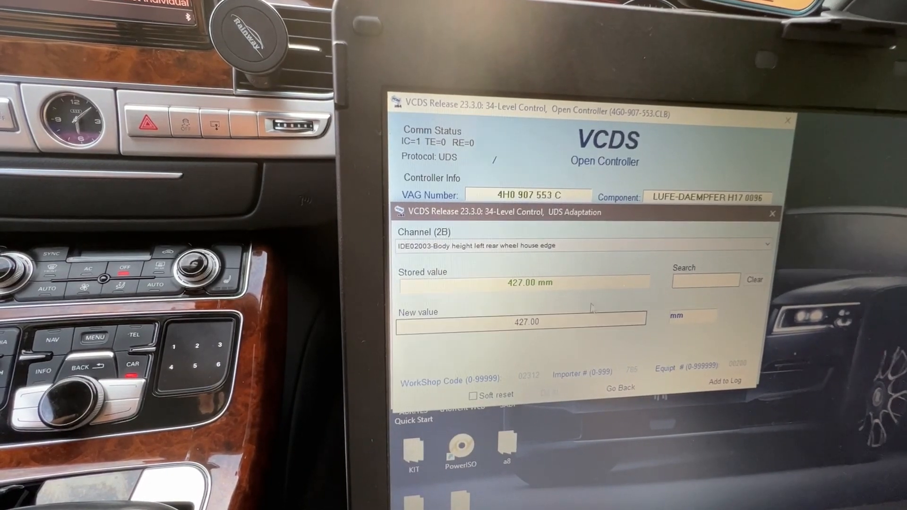
# Leave the adaptation window and return to the controller's main function screen.
pyautogui.click(618, 387)
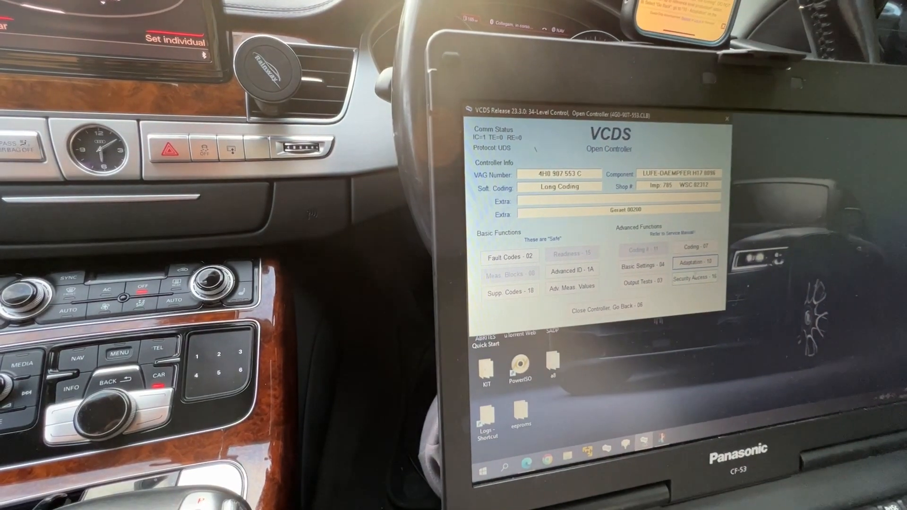
# Gain security access to the level control and acknowledge the confirmation.
pyautogui.click(694, 278)
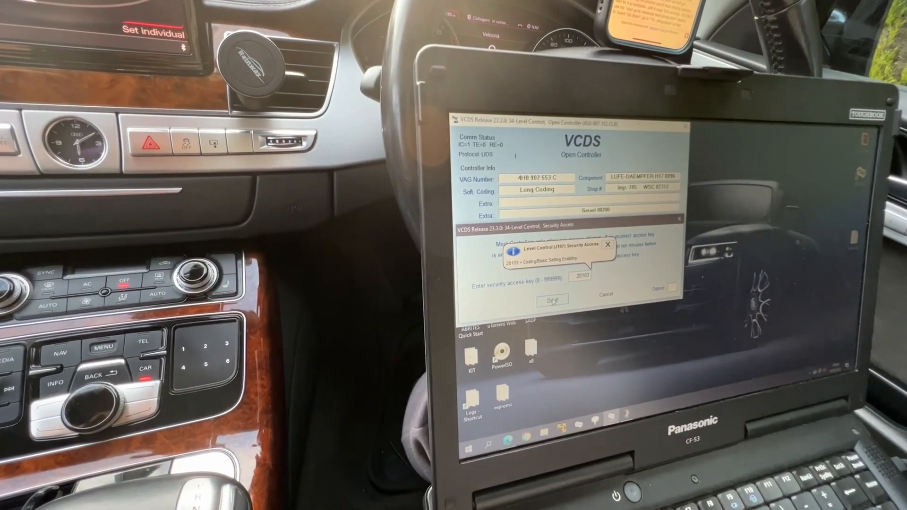
pyautogui.click(550, 300)
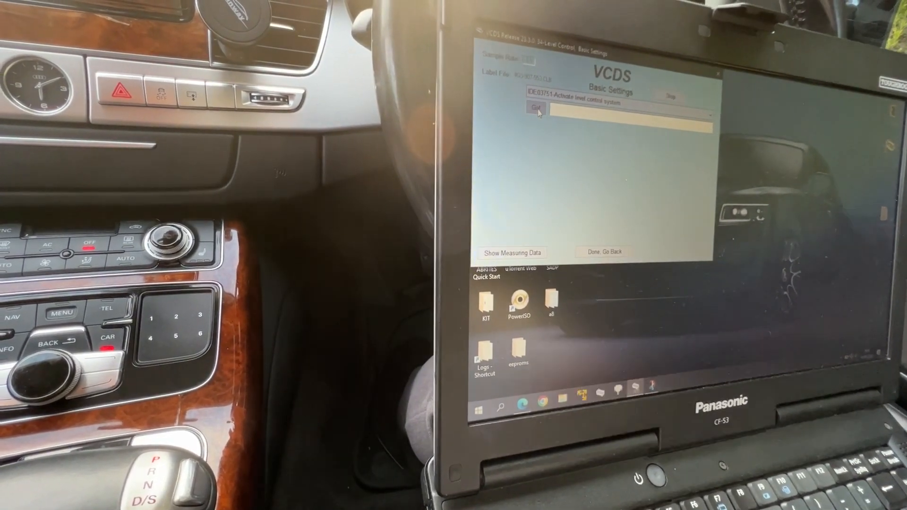
# Choose IDE03761 Delete calibration for level control, then reopen the routine list.
pyautogui.click(515, 111)
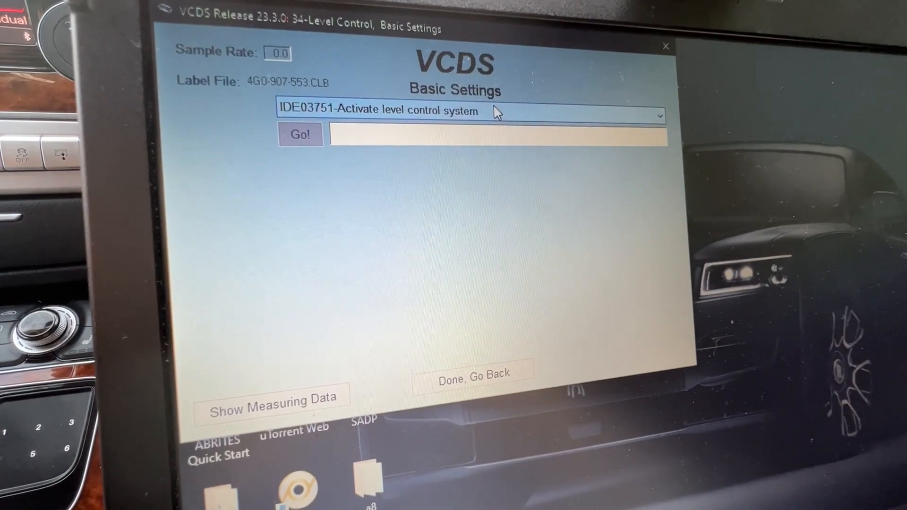
pyautogui.click(660, 116)
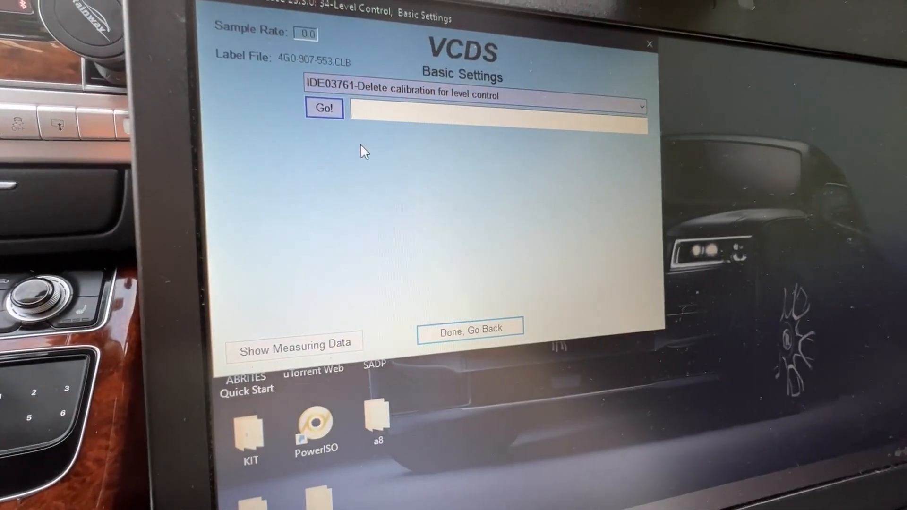
pyautogui.click(324, 109)
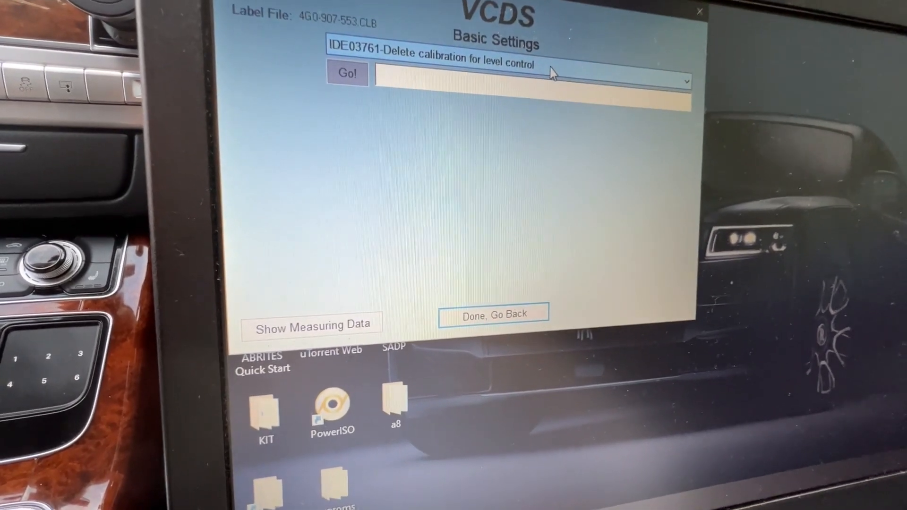
pyautogui.click(686, 81)
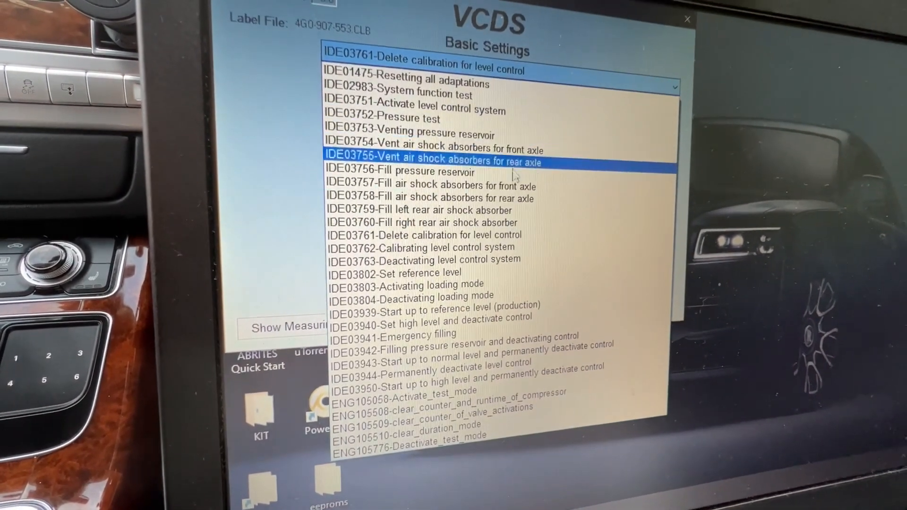
# Scroll through the routine list and choose IDE03802 Set reference level.
pyautogui.click(434, 306)
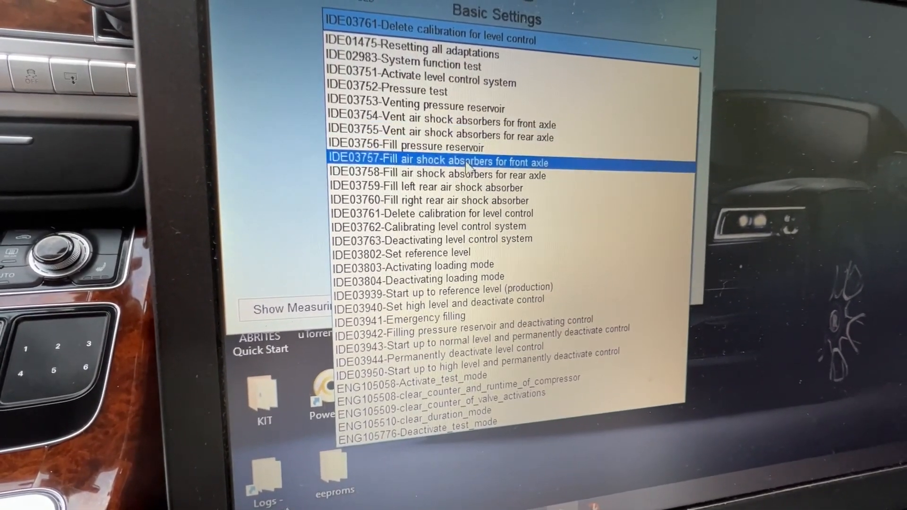
pyautogui.click(411, 252)
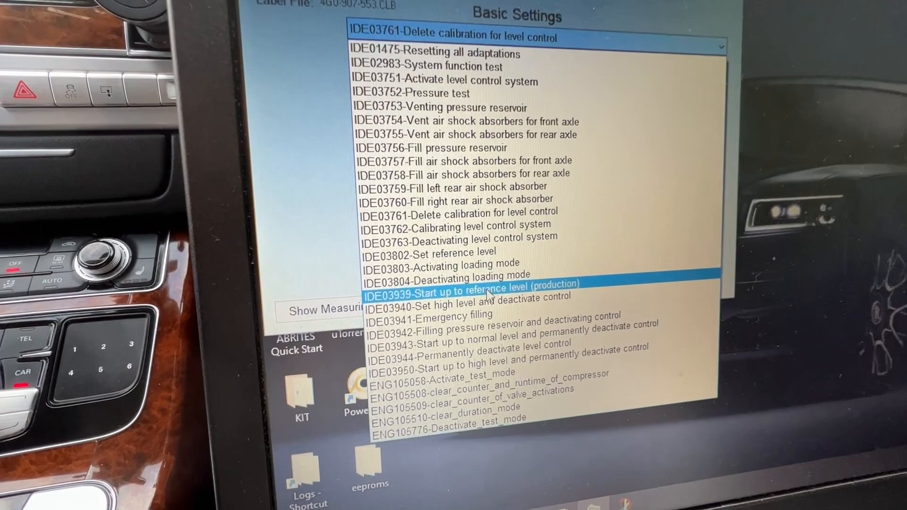
pyautogui.click(431, 255)
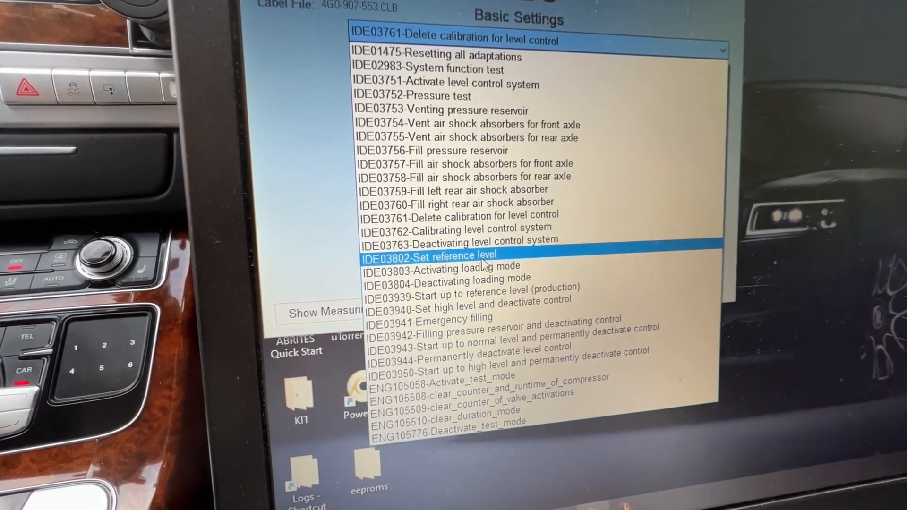
pyautogui.click(471, 289)
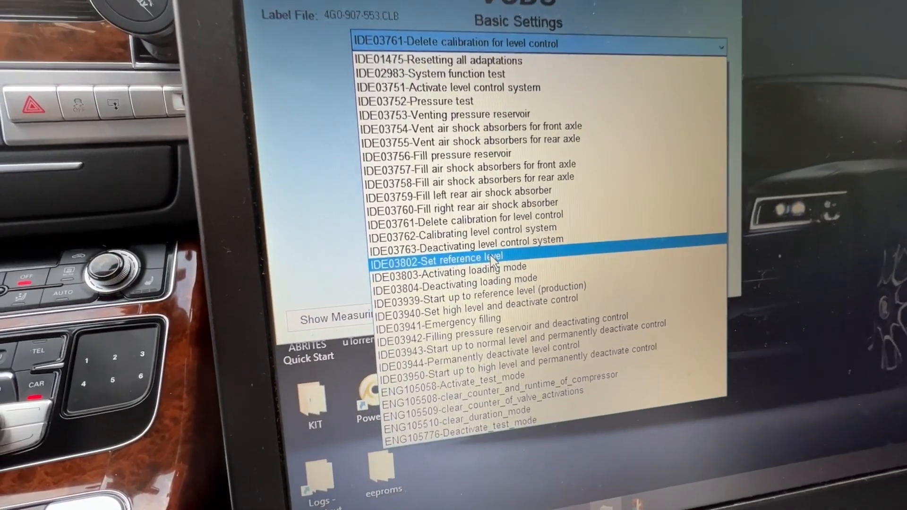
pyautogui.click(437, 257)
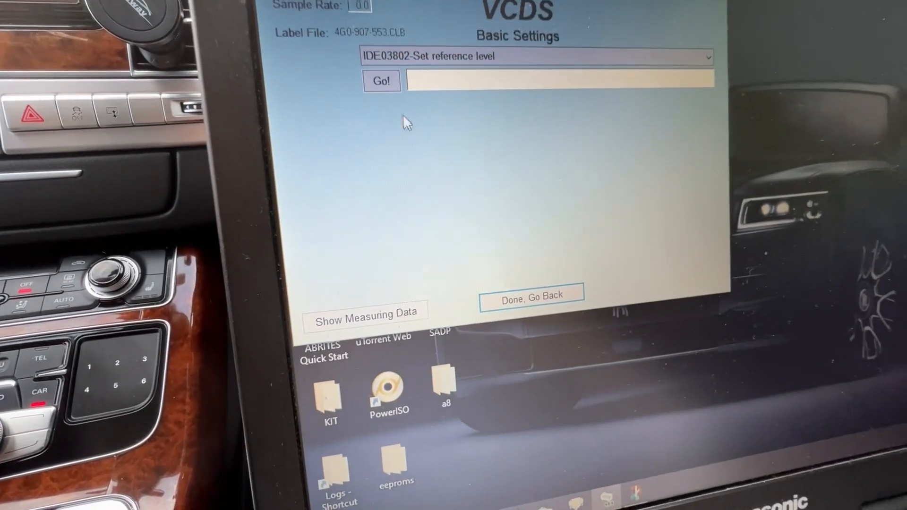
# Run the Set reference level routine and stop it.
pyautogui.click(381, 81)
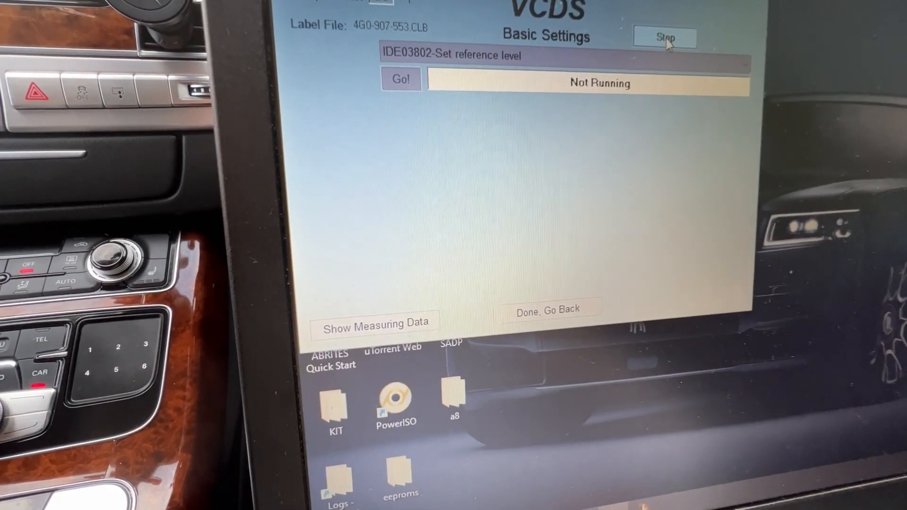
pyautogui.click(664, 36)
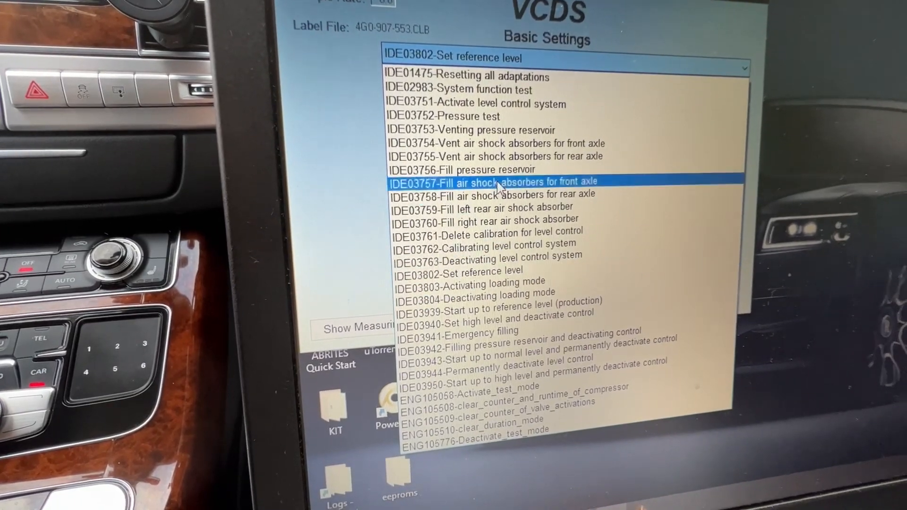
# Choose Delete calibration for level control, run it and stop it.
pyautogui.click(490, 236)
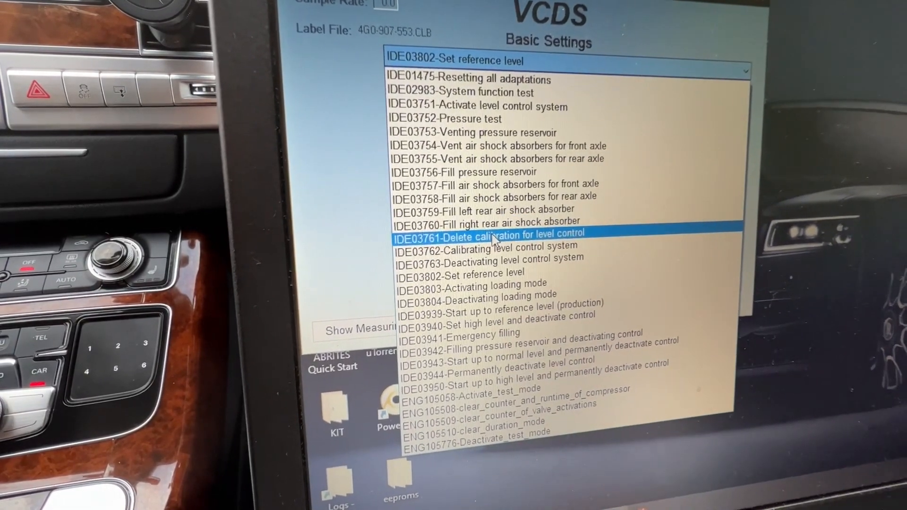
pyautogui.click(487, 234)
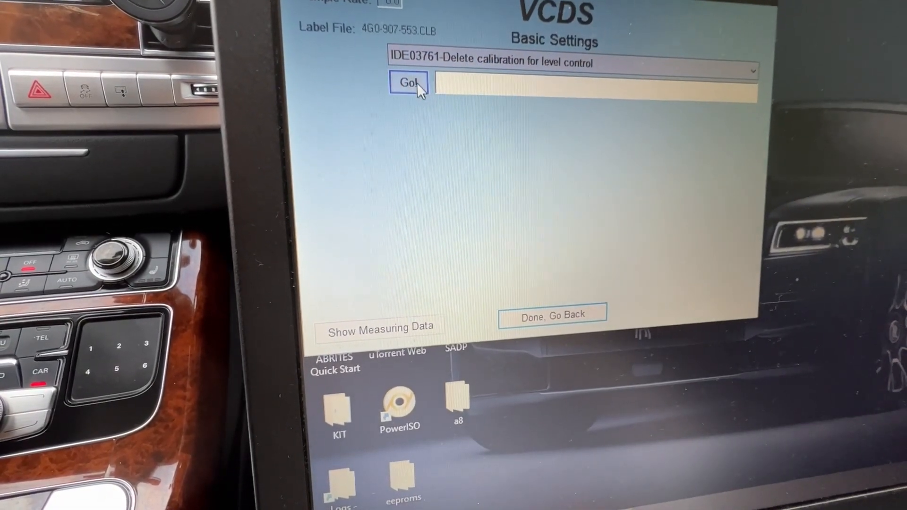
pyautogui.click(409, 83)
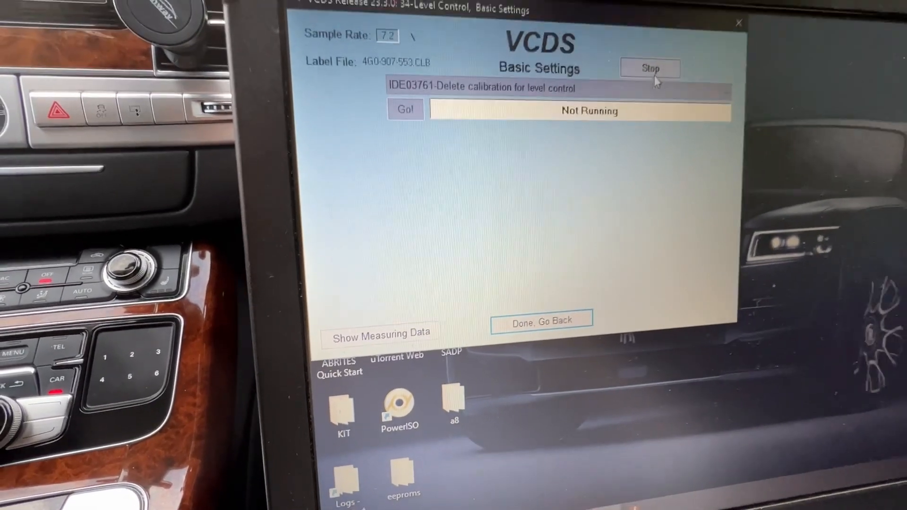
pyautogui.click(736, 86)
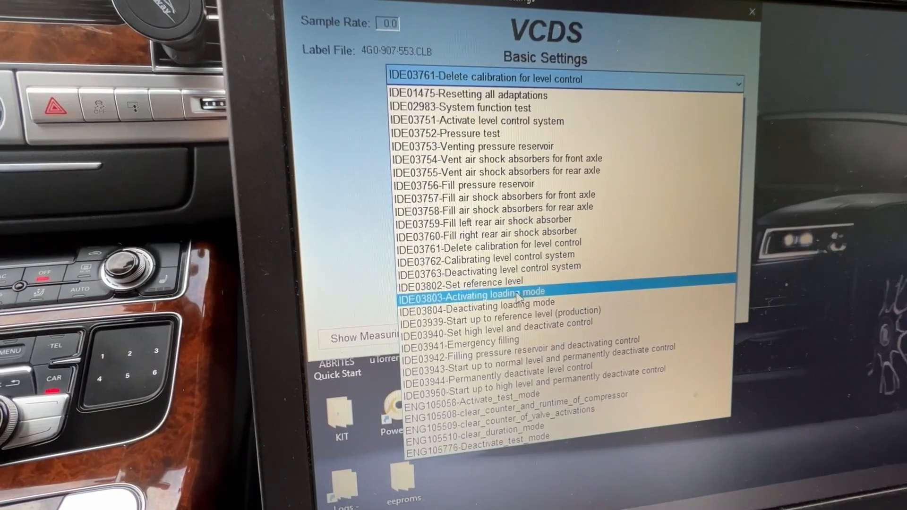
# Rerun and stop Set reference level, keep it chosen, then return to the controller overview.
pyautogui.click(462, 281)
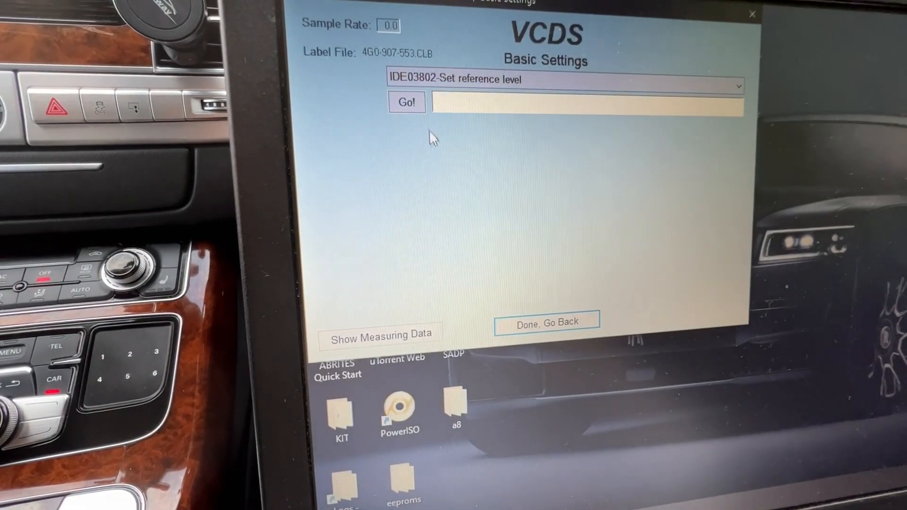
pyautogui.click(406, 102)
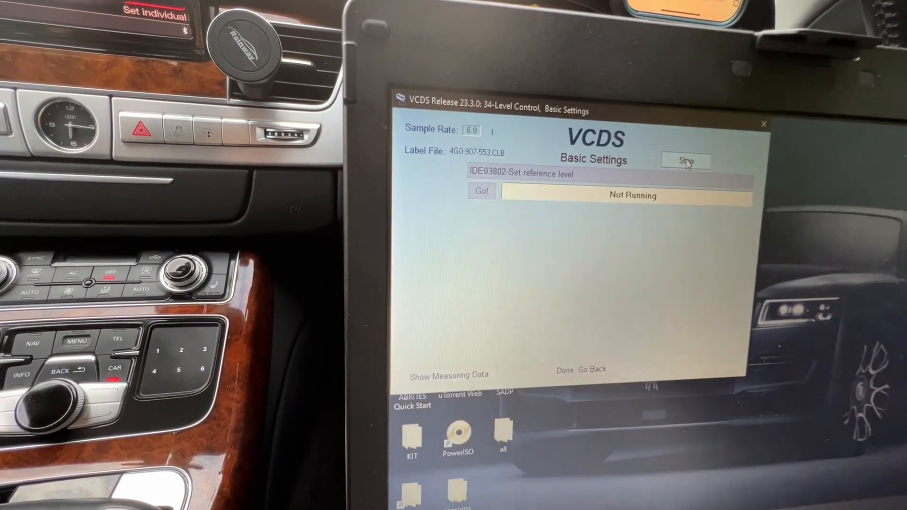
pyautogui.click(608, 176)
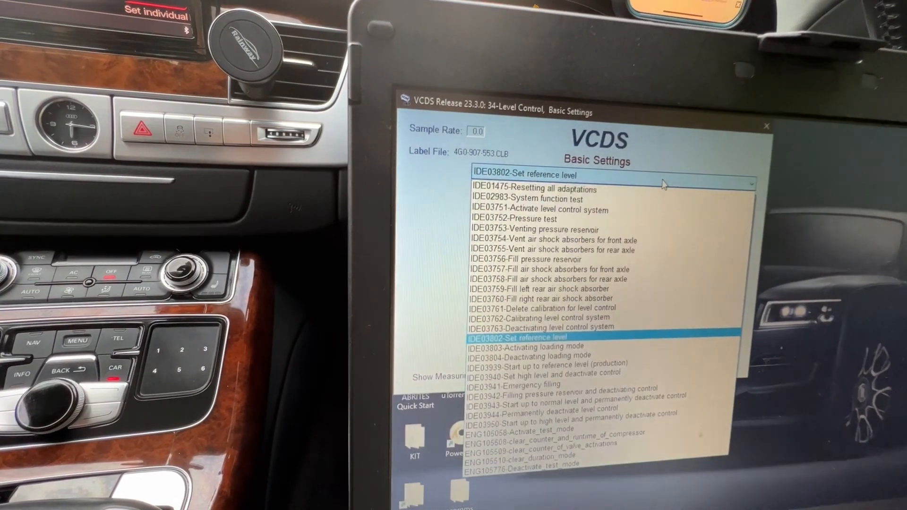
pyautogui.click(517, 337)
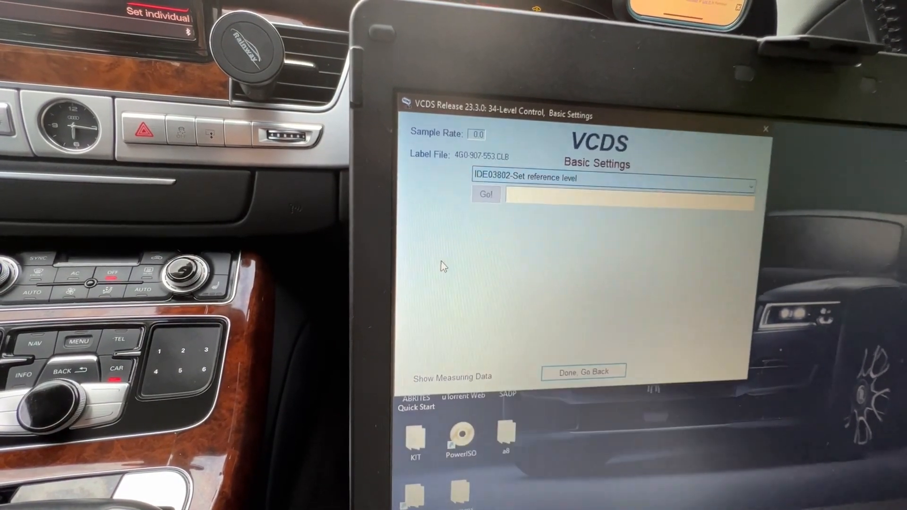
pyautogui.click(584, 372)
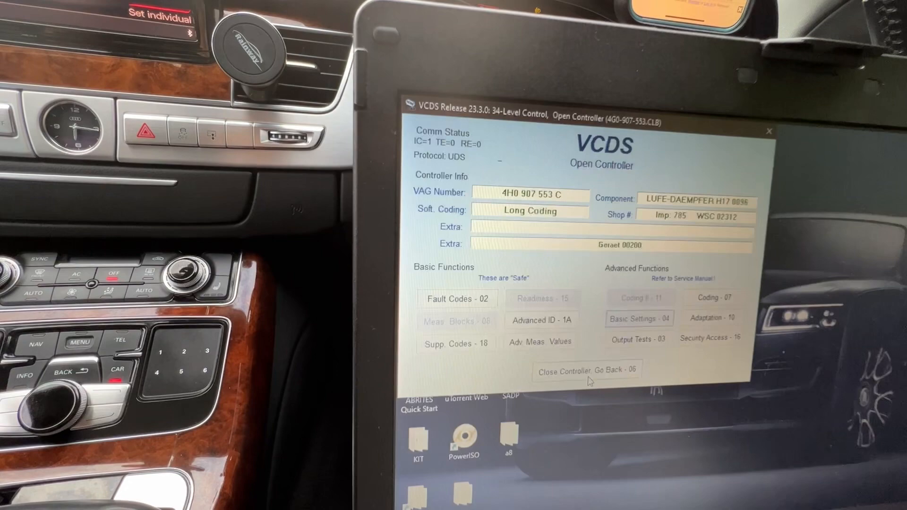
# Store 430 mm as the left front wheel house body height, confirming the change from 0.00 mm.
pyautogui.click(711, 319)
pyautogui.write('430')
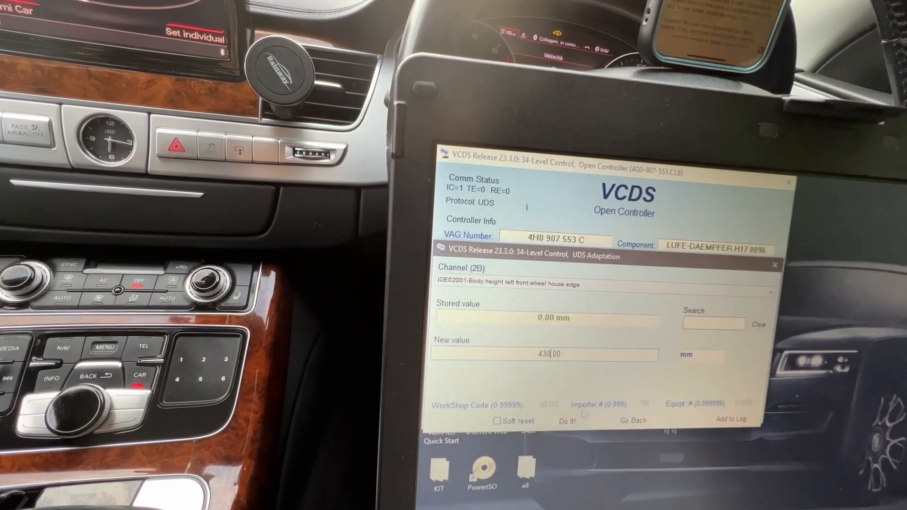
pyautogui.click(566, 421)
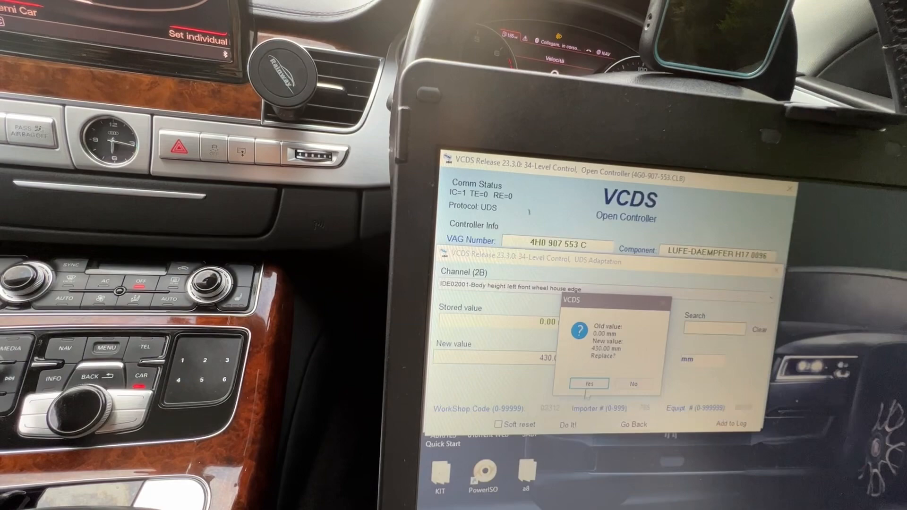
pyautogui.click(588, 384)
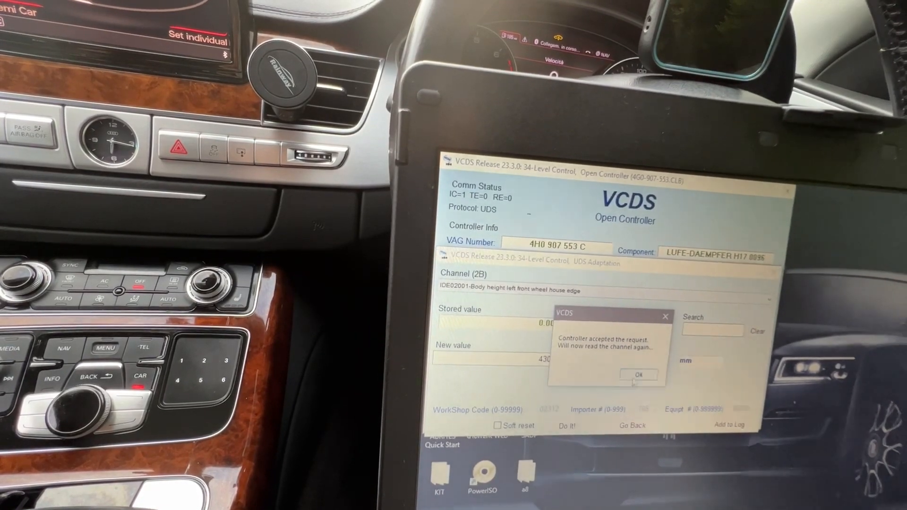
pyautogui.click(639, 375)
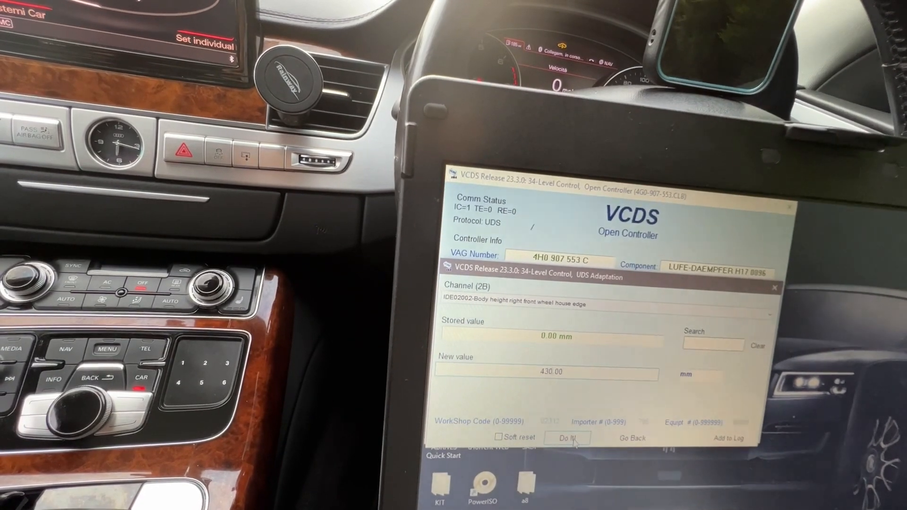
# Apply 430 mm to the right front wheel house height and acknowledge the acceptance notice.
pyautogui.click(568, 438)
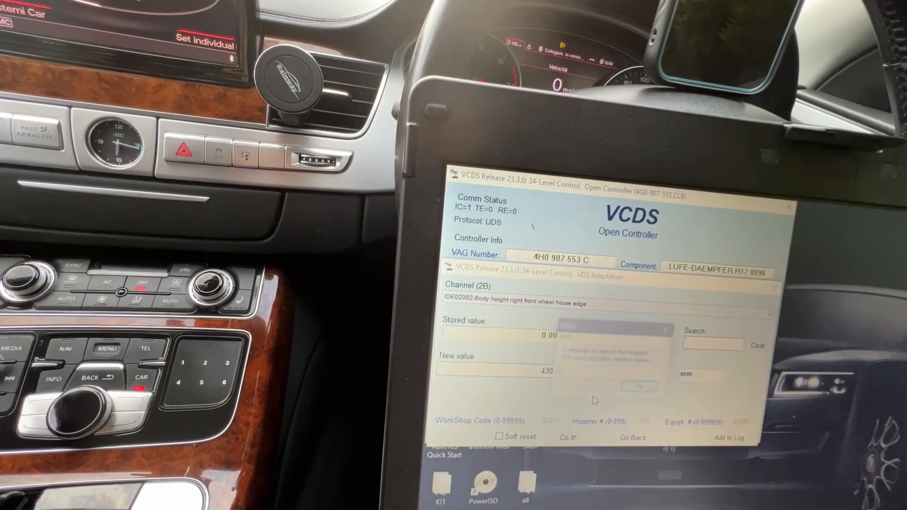
pyautogui.click(568, 438)
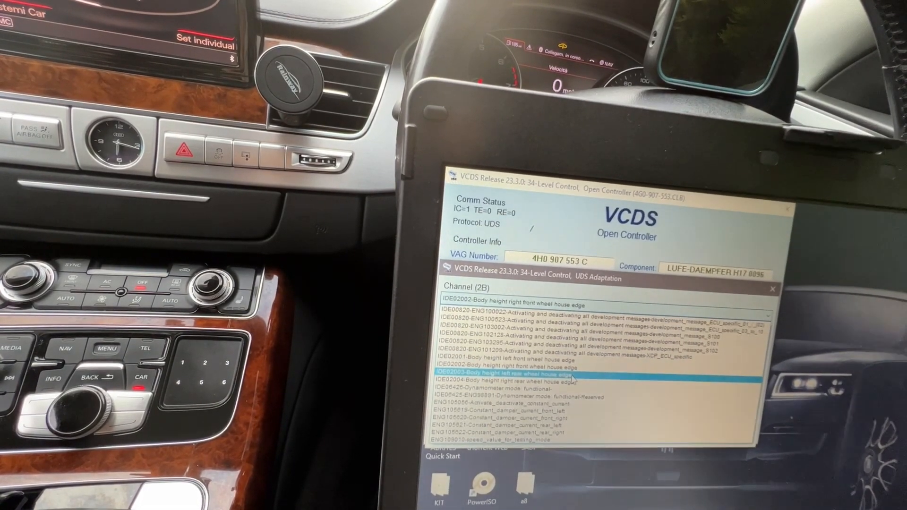
# Store 431 mm in channels IDE02003 and IDE02004 for the left and right rear wheel house heights.
pyautogui.doubleClick(567, 373)
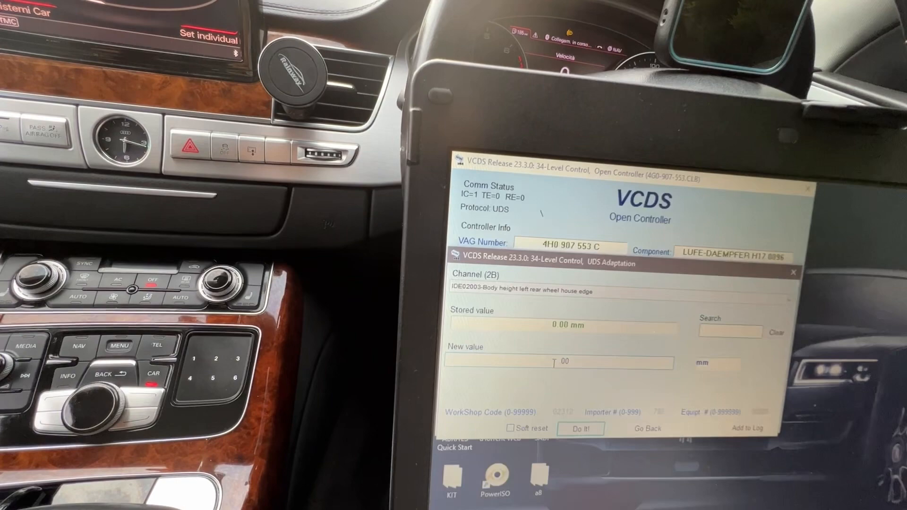
pyautogui.write('431')
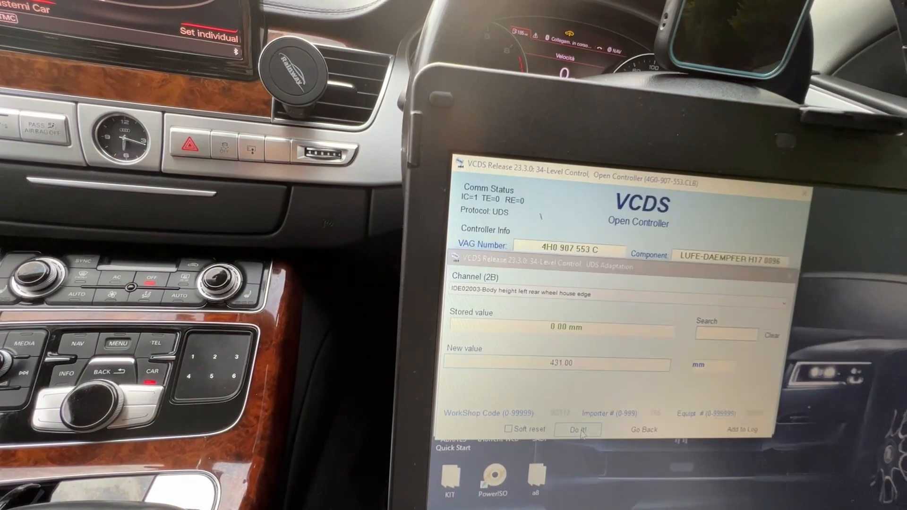
pyautogui.click(579, 430)
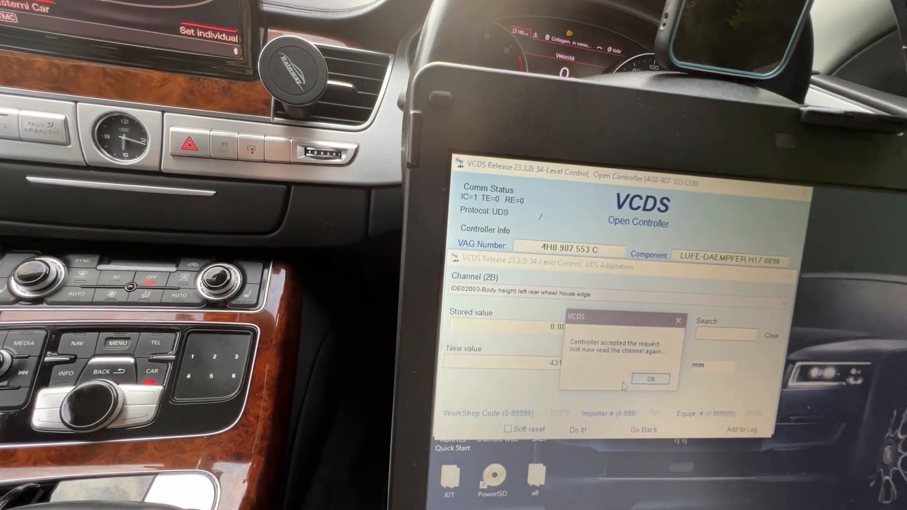
pyautogui.click(650, 379)
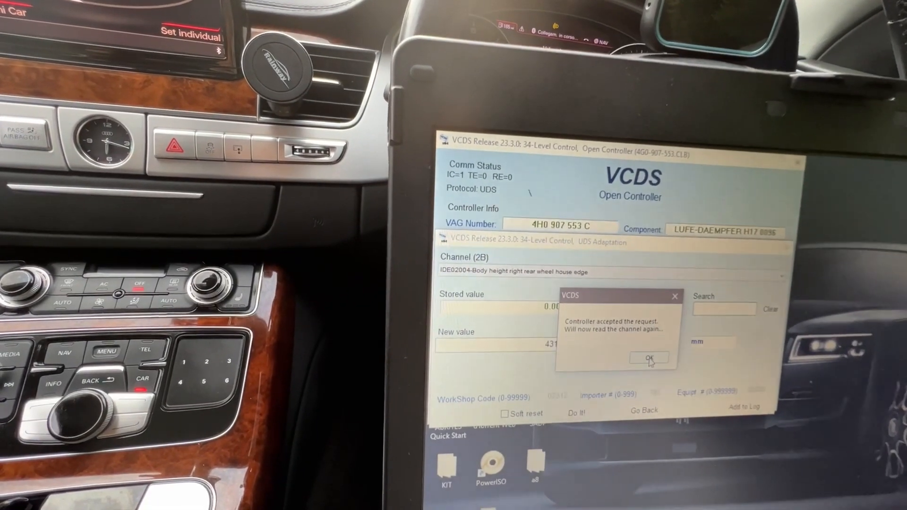
pyautogui.click(649, 357)
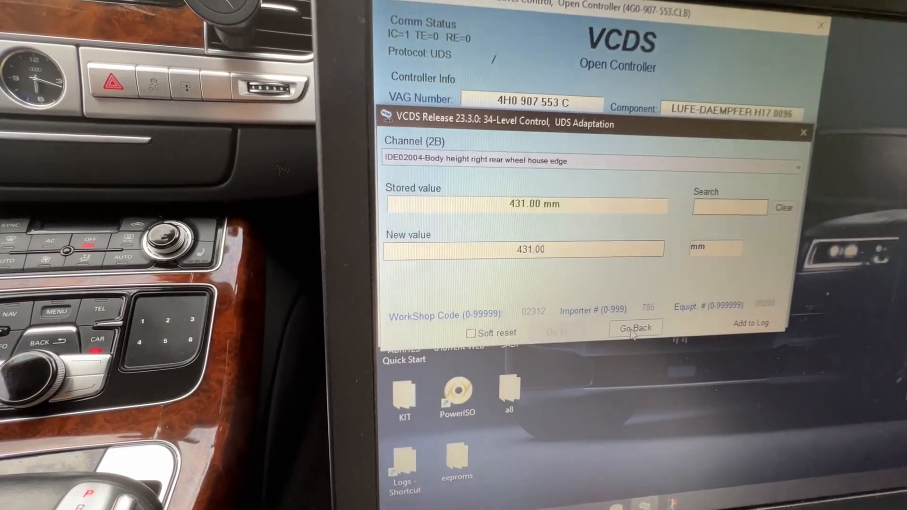
# Leave adaptation, enter Basic Settings - 04 and choose IDE03762 Calibrating level control system.
pyautogui.click(635, 328)
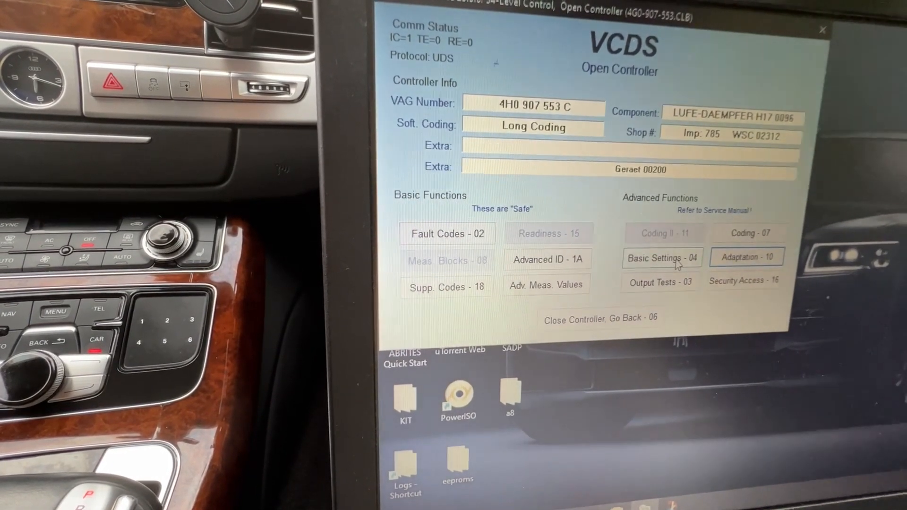
pyautogui.click(662, 257)
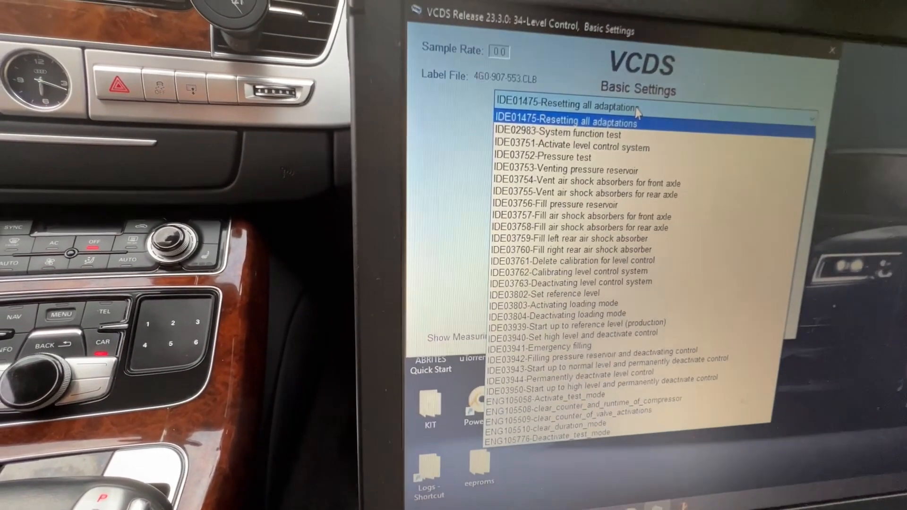
pyautogui.click(571, 257)
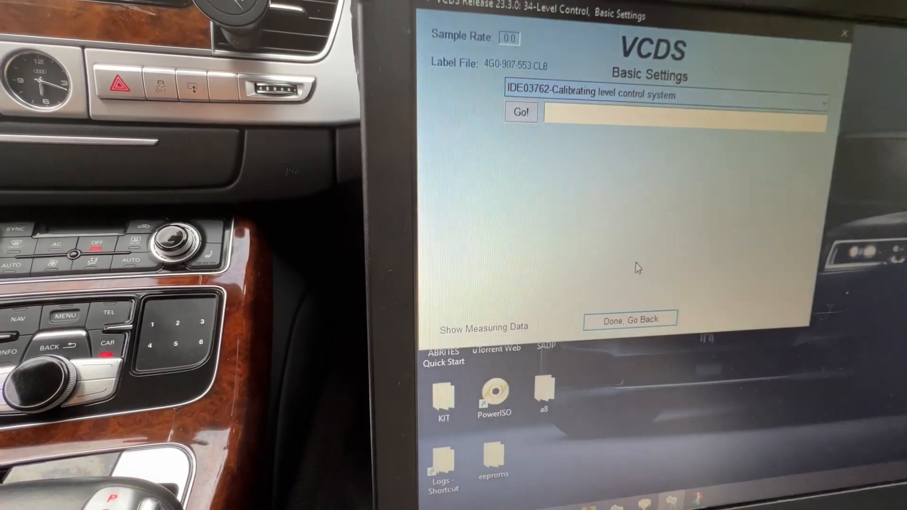
# Start the IDE03762 level control calibration with Go! and let it complete.
pyautogui.click(519, 112)
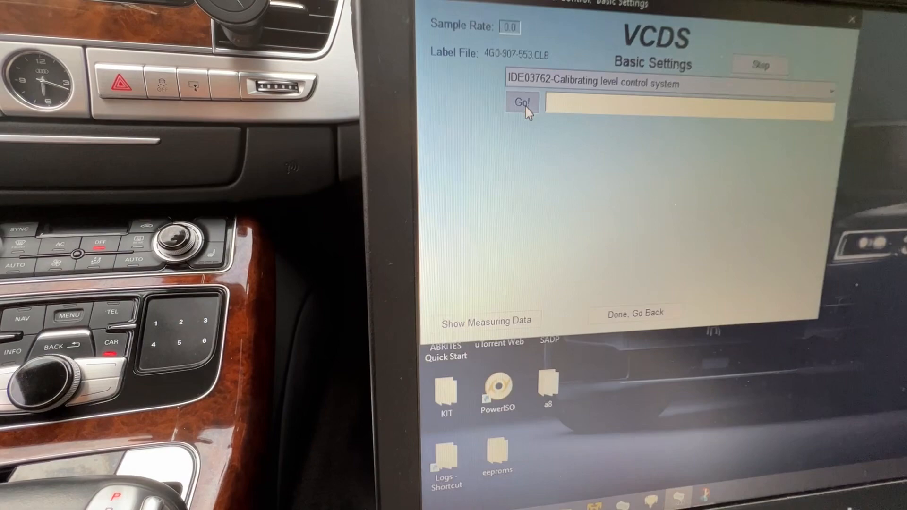
pyautogui.click(523, 102)
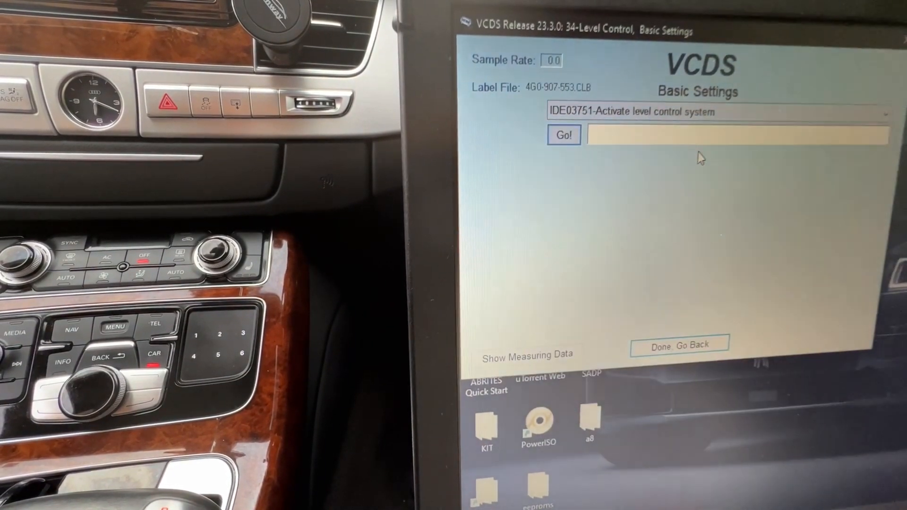
# Start the IDE03751 Activate level control system routine with Go!
pyautogui.click(562, 134)
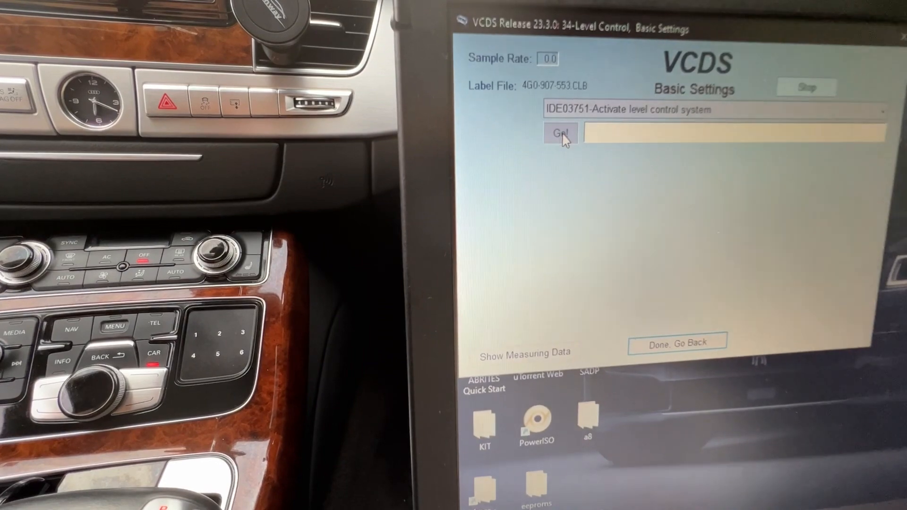
pyautogui.click(560, 133)
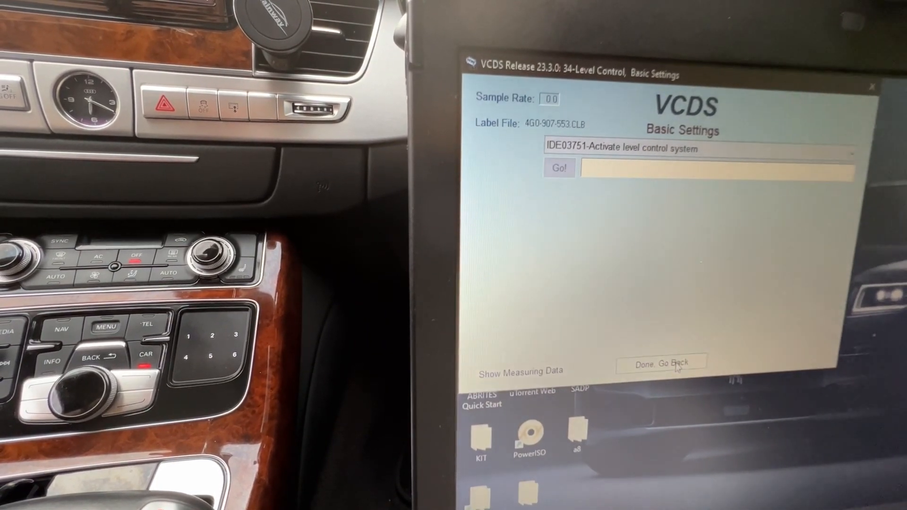
# Leave basic settings, clear the stored codes in Fault Codes - 02 and return to the controller overview.
pyautogui.click(660, 364)
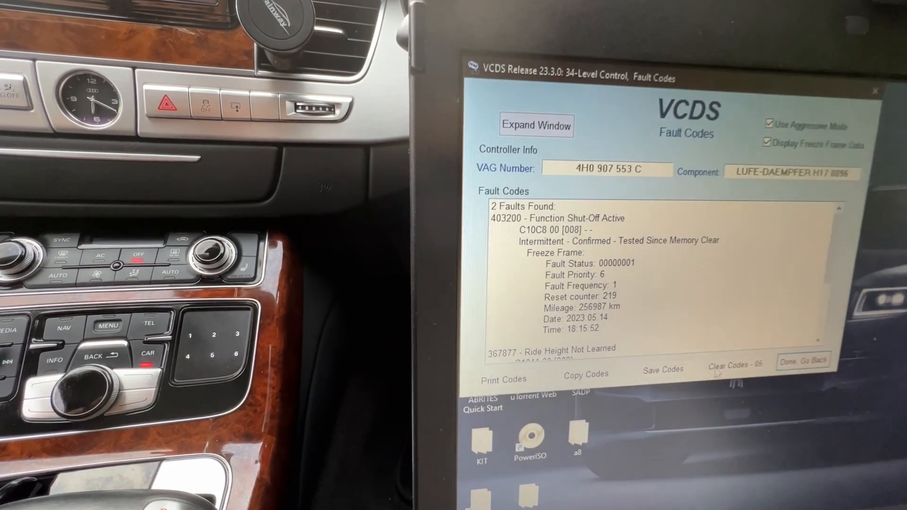
pyautogui.click(736, 366)
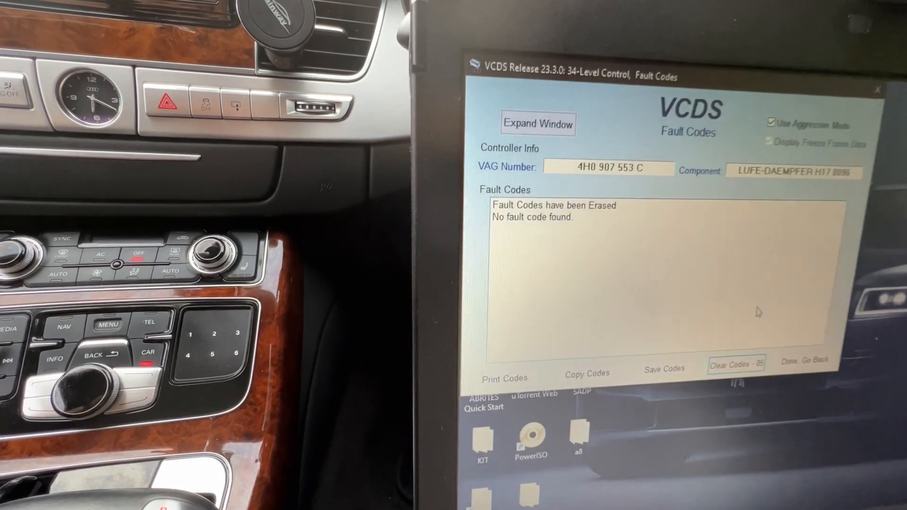
pyautogui.click(806, 362)
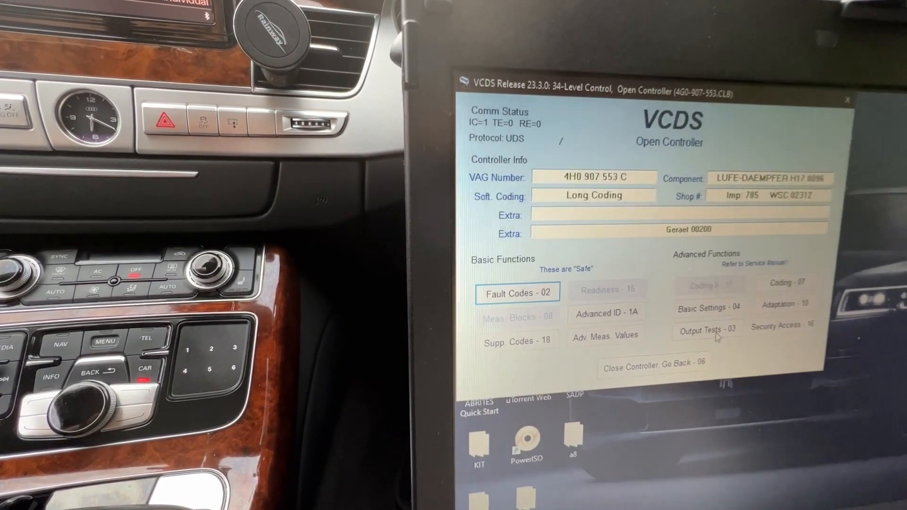
# Verify IDE02003 left rear height reads 431.00 mm in Adaptation - 10, then close the level control controller.
pyautogui.click(784, 305)
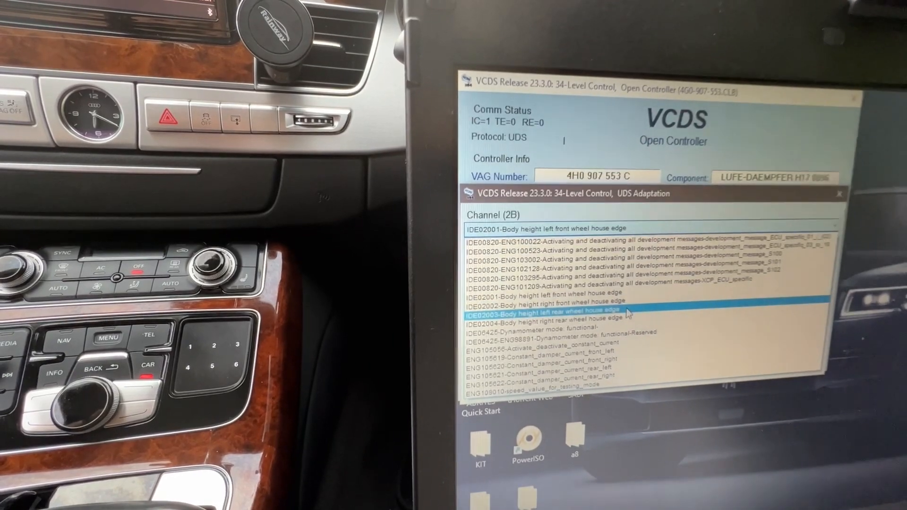
pyautogui.doubleClick(541, 314)
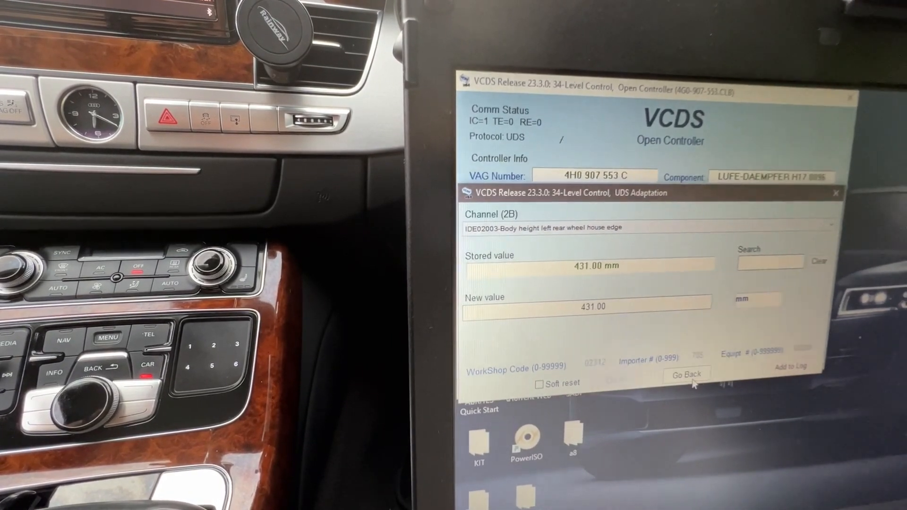
pyautogui.click(686, 375)
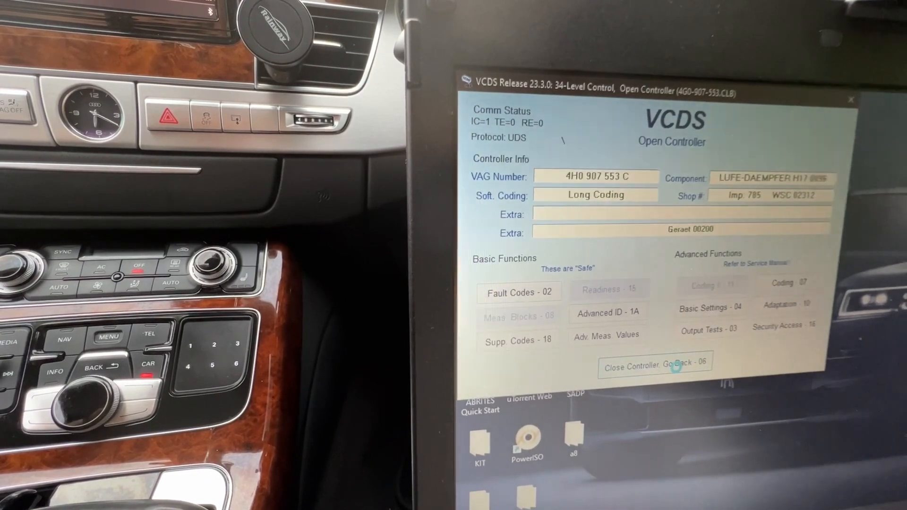
pyautogui.click(654, 367)
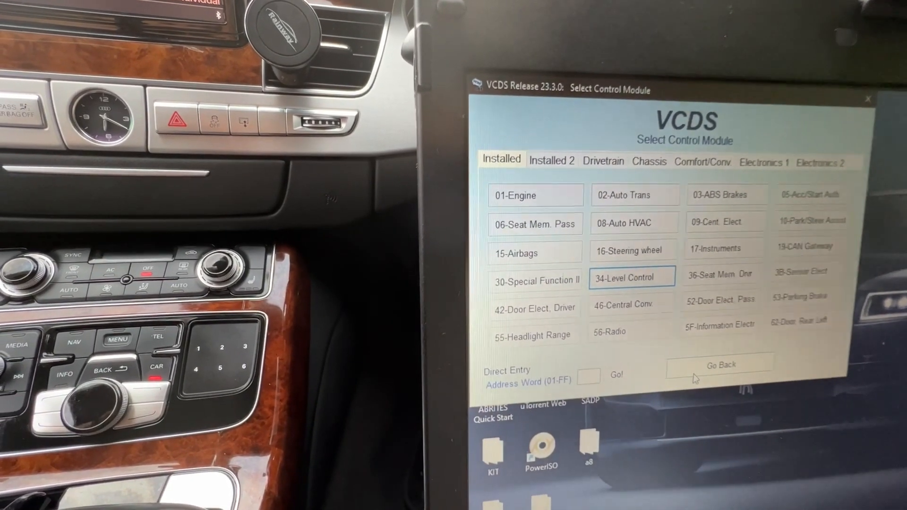